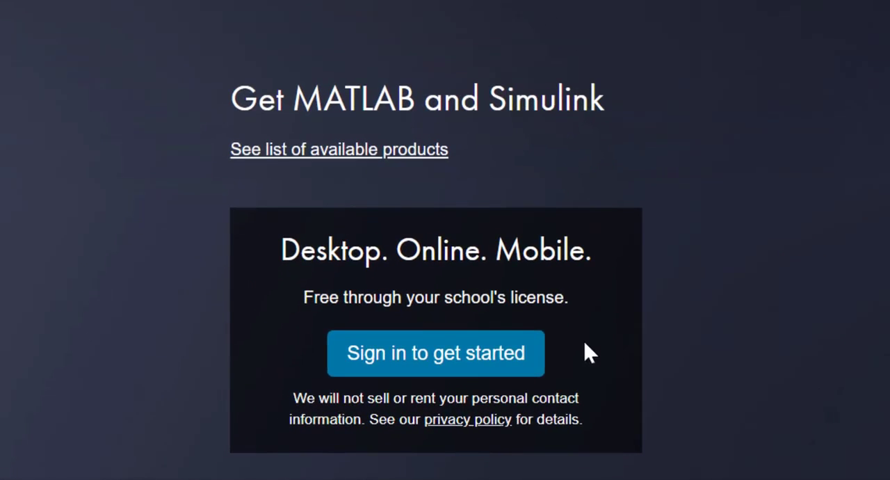
mouse_move(563, 359)
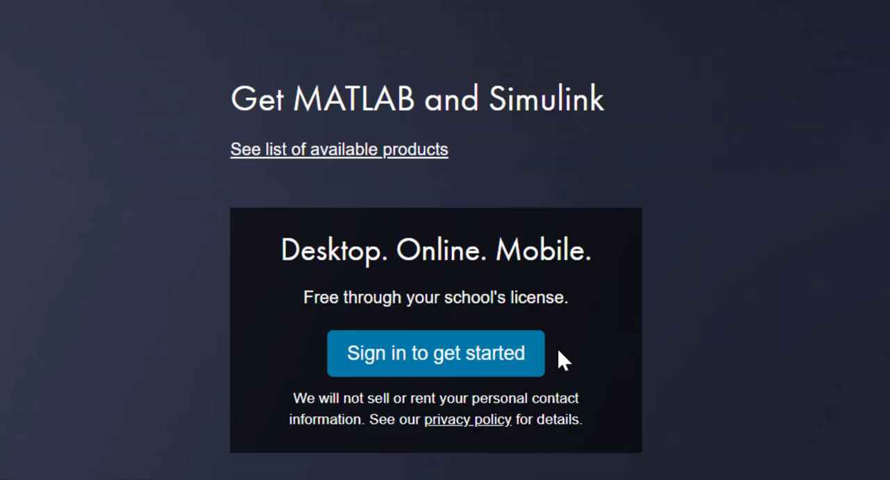
Start signing in from the Get MATLAB and Simulink page to use the school license
left_click(435, 353)
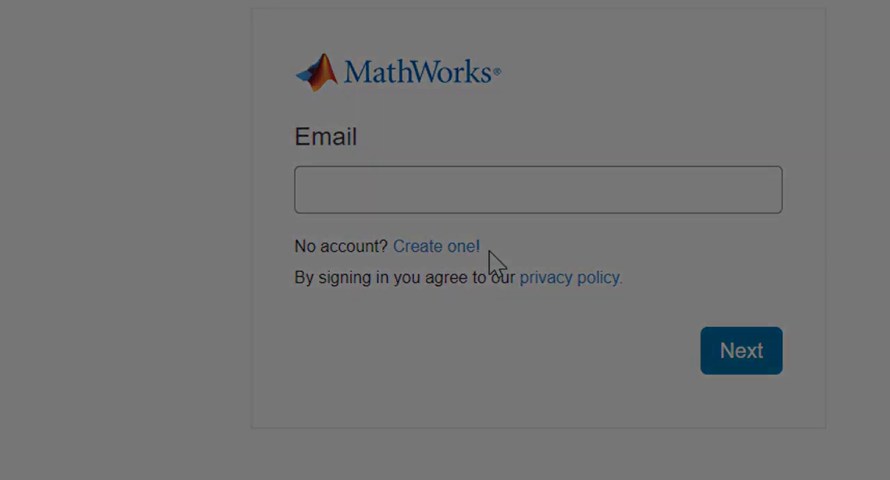
Begin a new MathWorks account and enter the .edu school email address
left_click(437, 246)
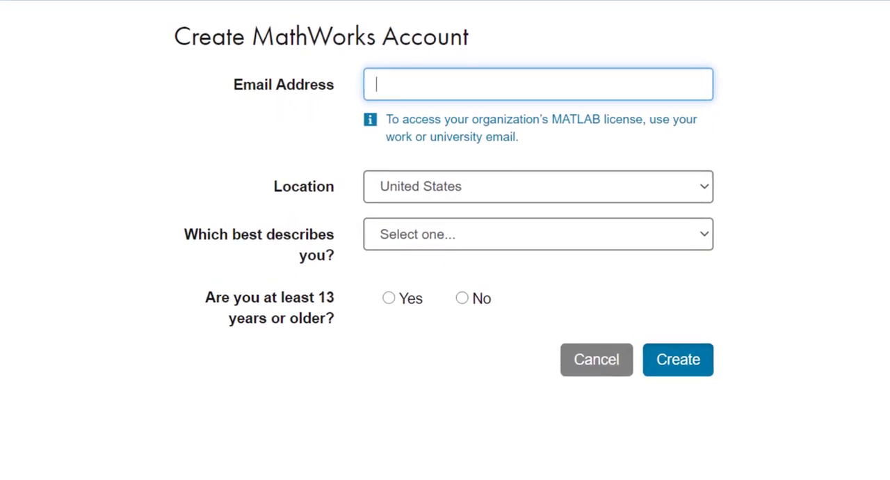
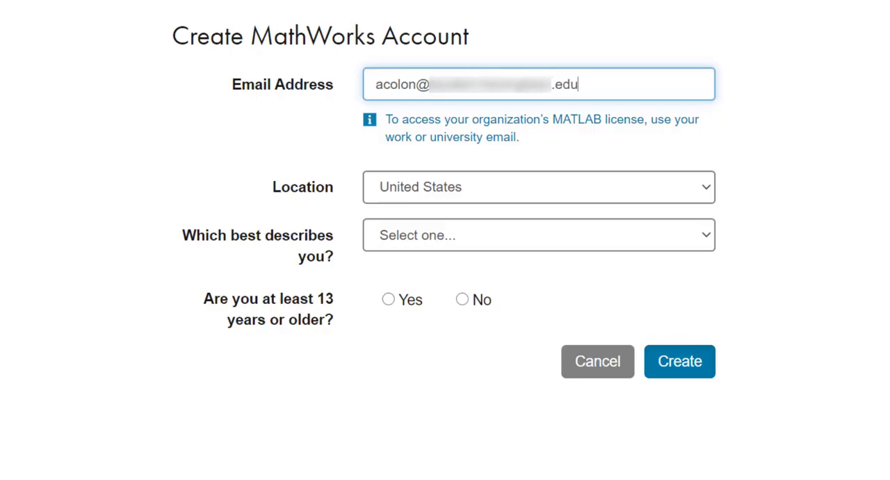
Describe yourself as a Student aged 13 or older and submit the account form
left_click(538, 234)
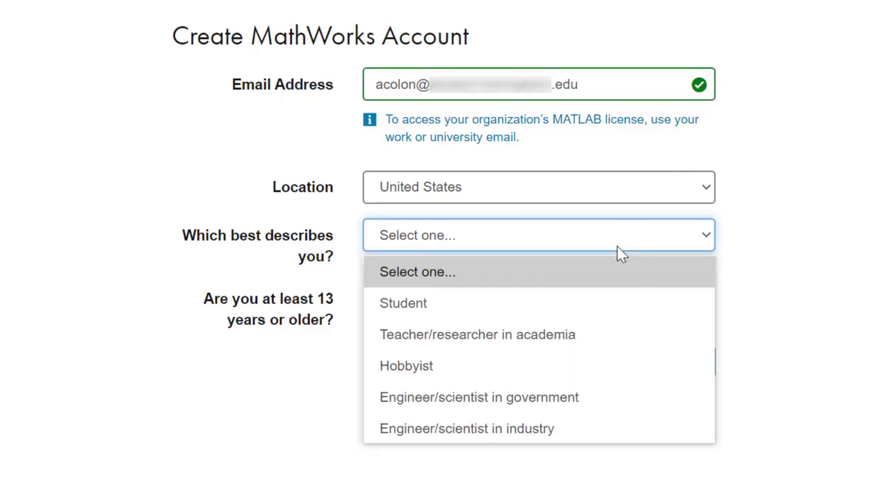
left_click(403, 303)
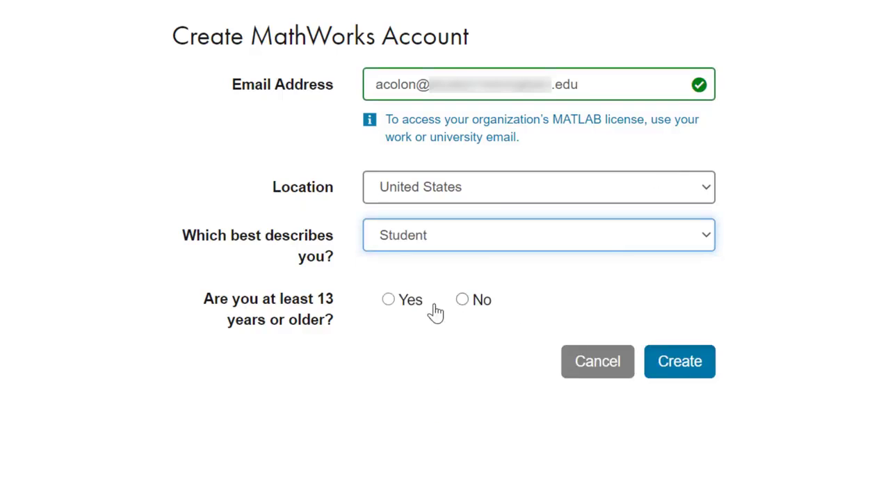
left_click(388, 299)
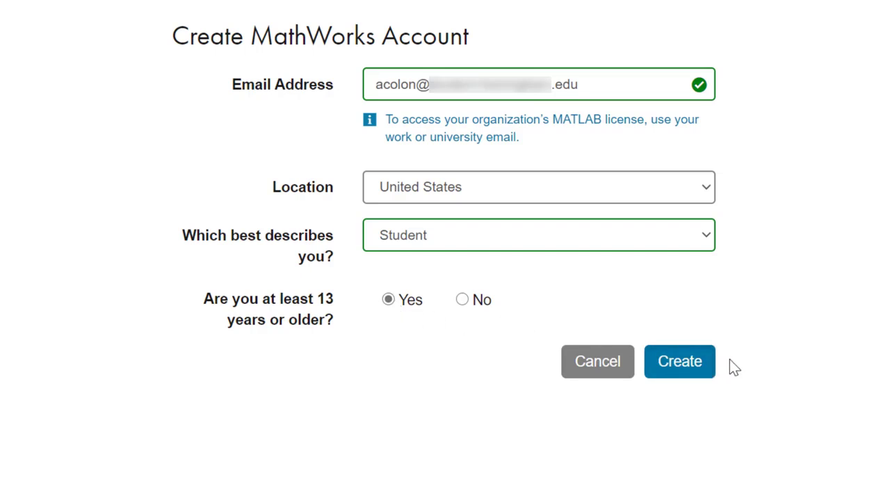
left_click(679, 362)
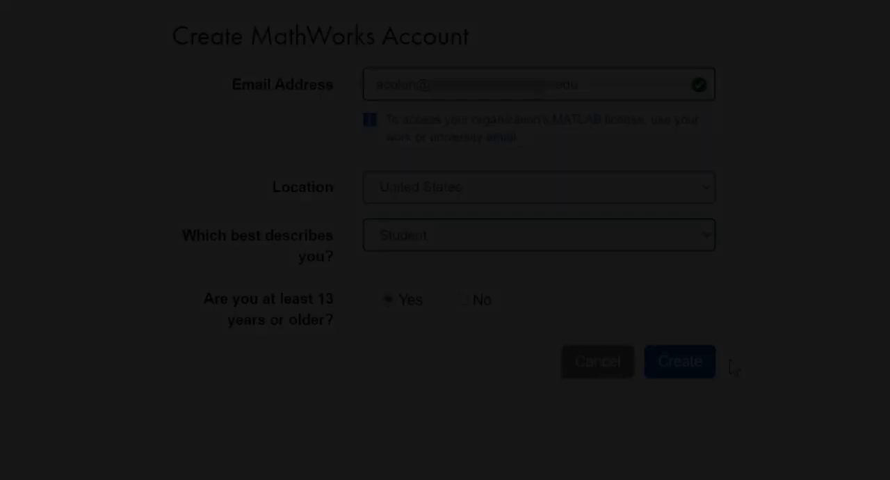
Verify the address from the MathWorks 'Verify Email Address' message in the Outlook inbox
left_click(678, 362)
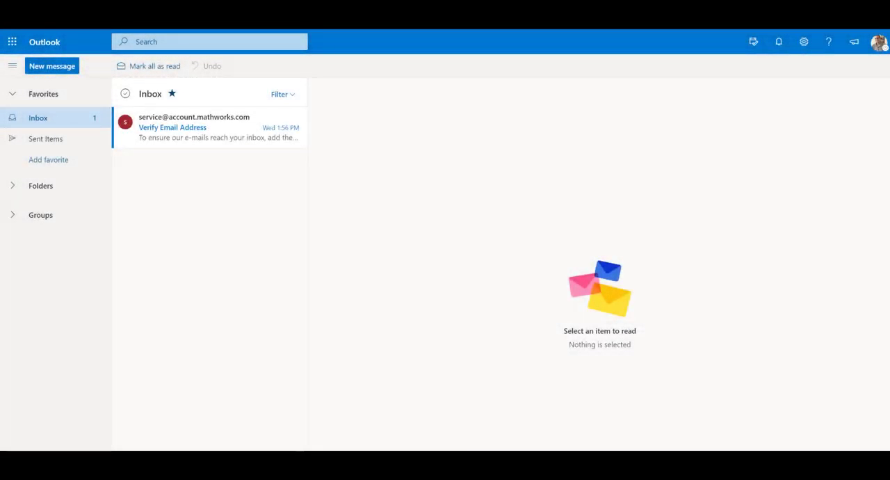
mouse_move(683, 79)
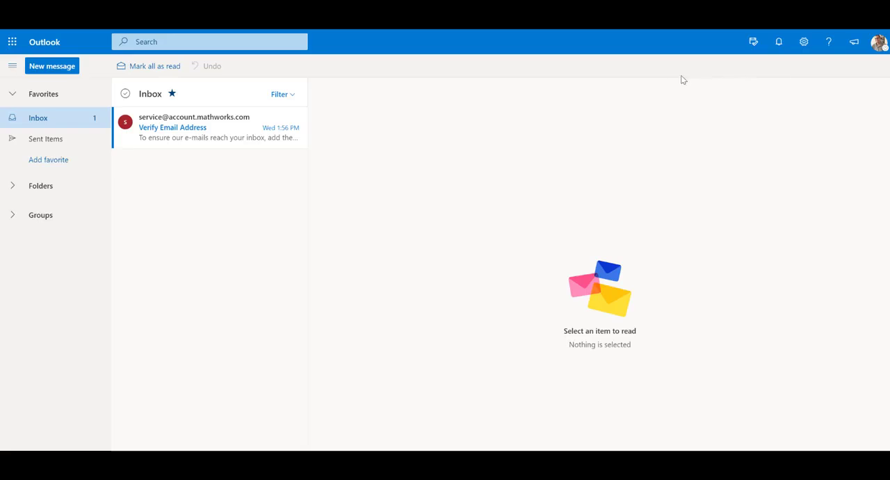
mouse_move(203, 142)
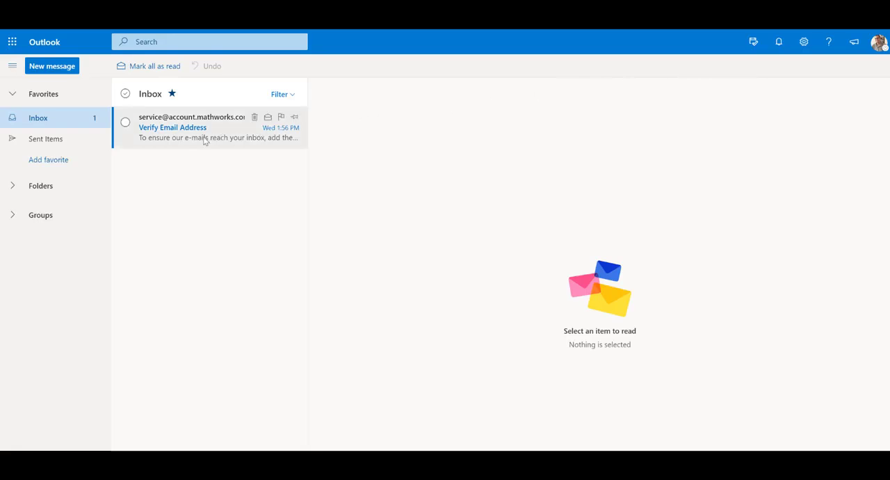
left_click(201, 128)
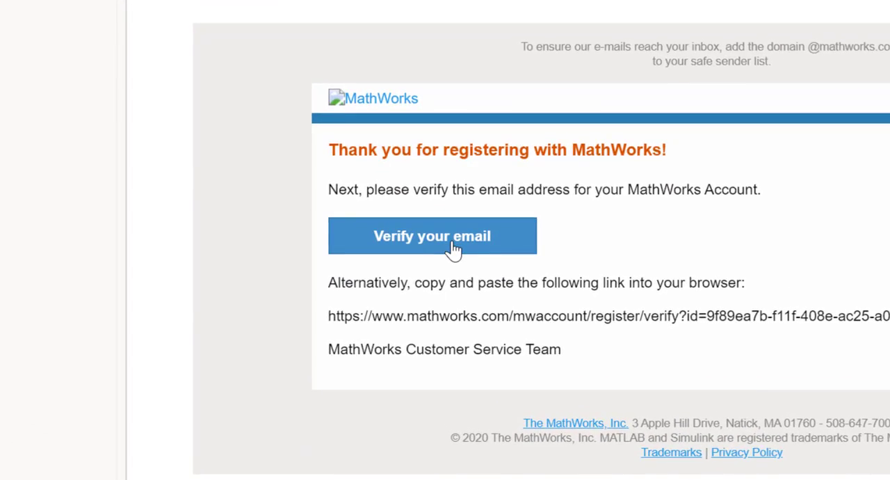
left_click(431, 237)
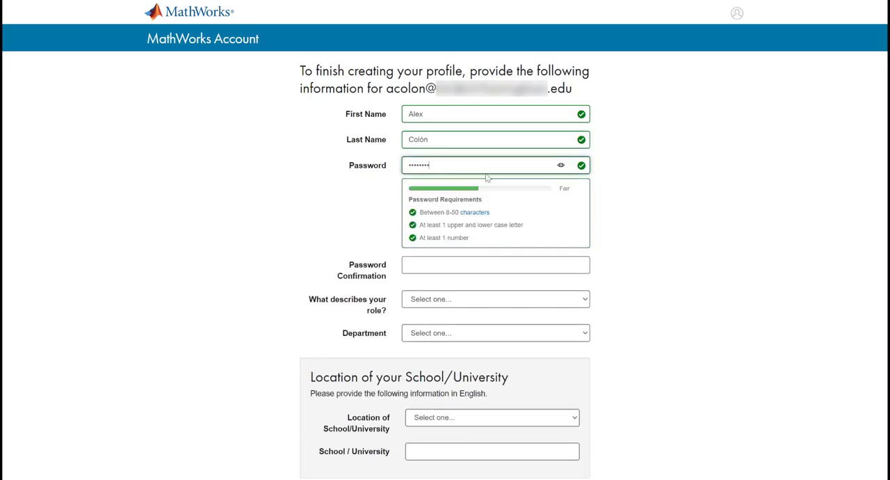
Confirm the password and set role Graduate-level Student at a United States, Massachusetts school
left_click(495, 225)
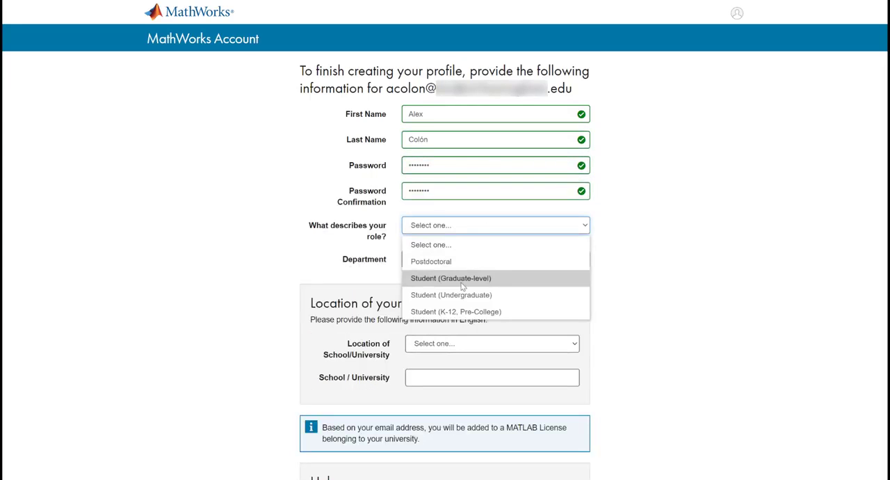
left_click(451, 278)
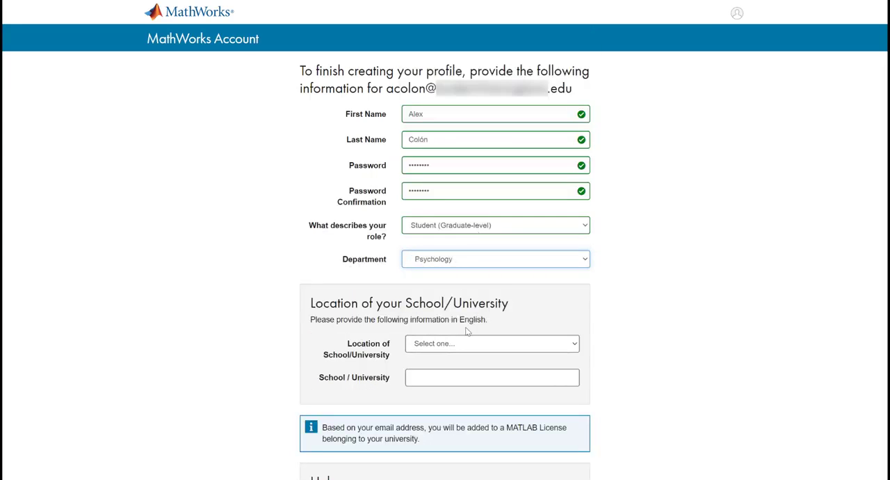
left_click(492, 342)
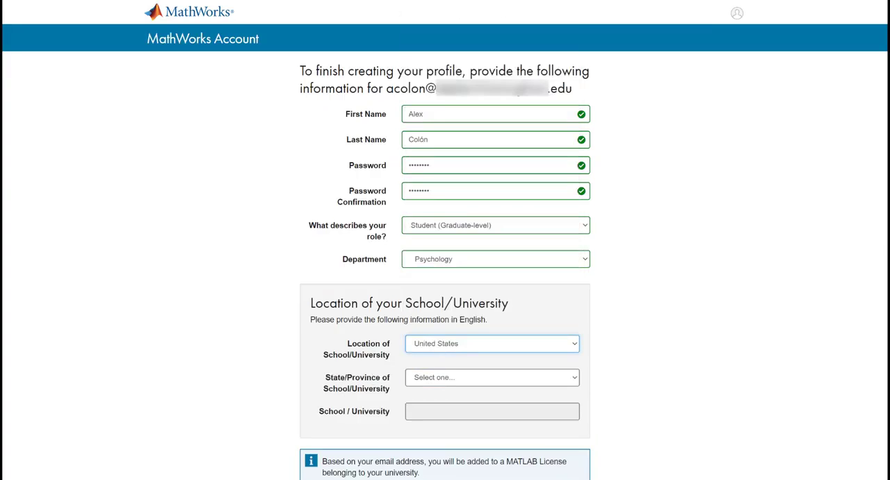
left_click(492, 377)
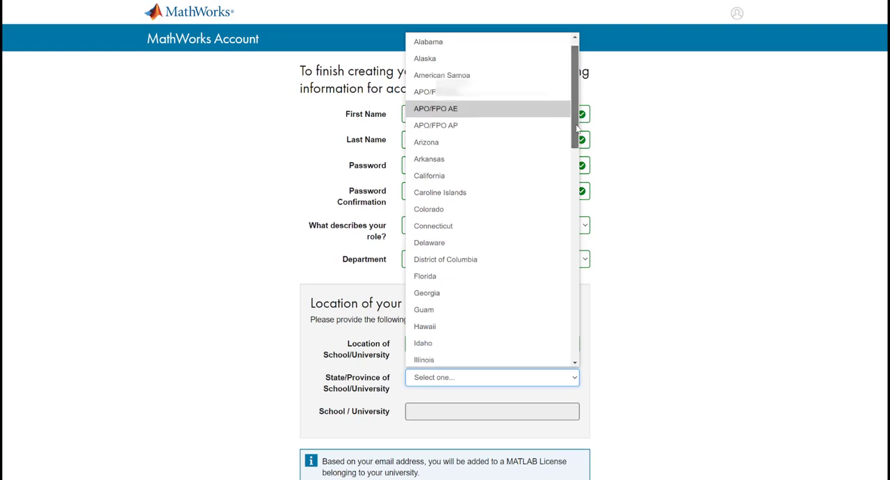
left_click(438, 377)
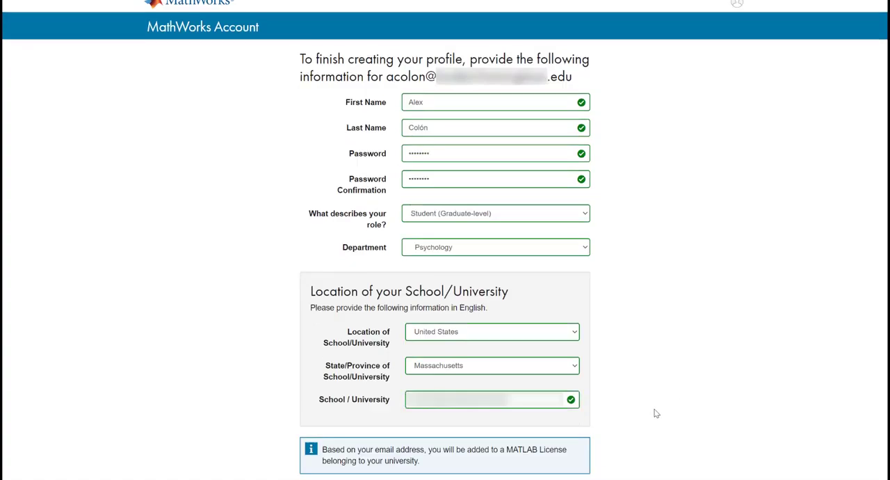
Accept the agreement and create the account, linking the MATLAB Individual academic license
scroll("down", 3)
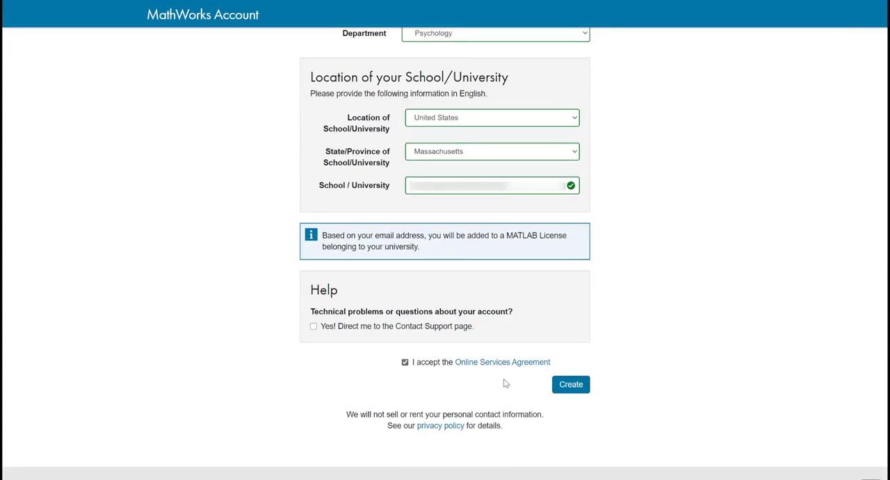
left_click(570, 384)
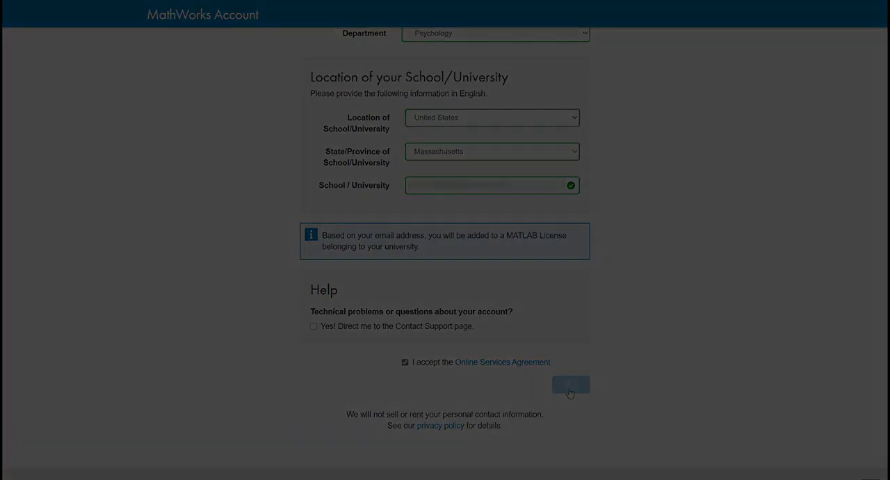
left_click(570, 387)
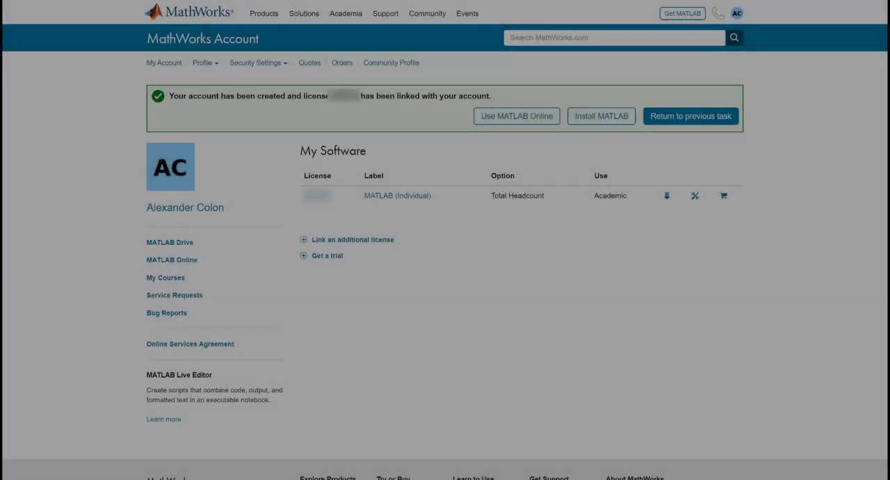